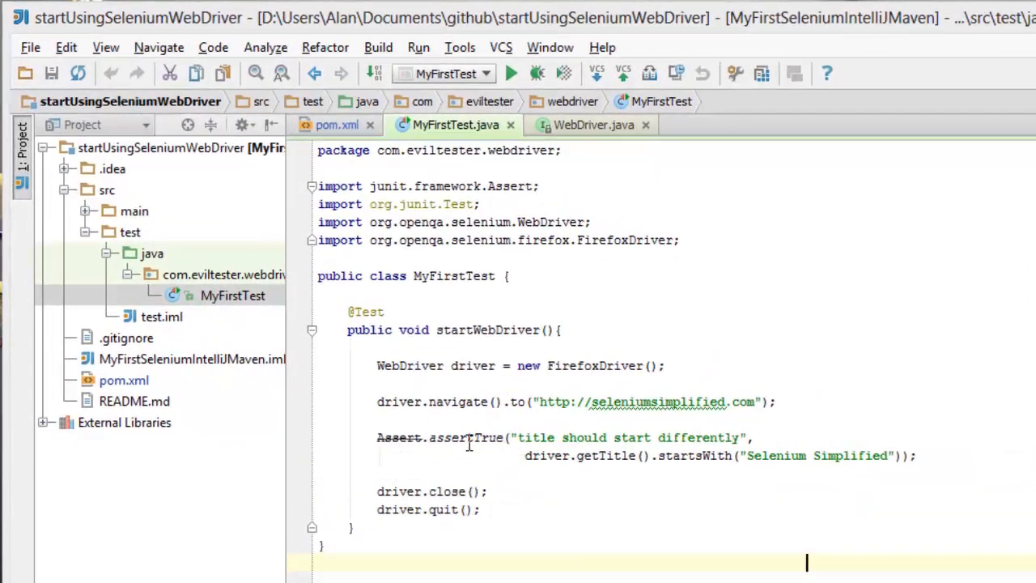
mouse_move(418, 459)
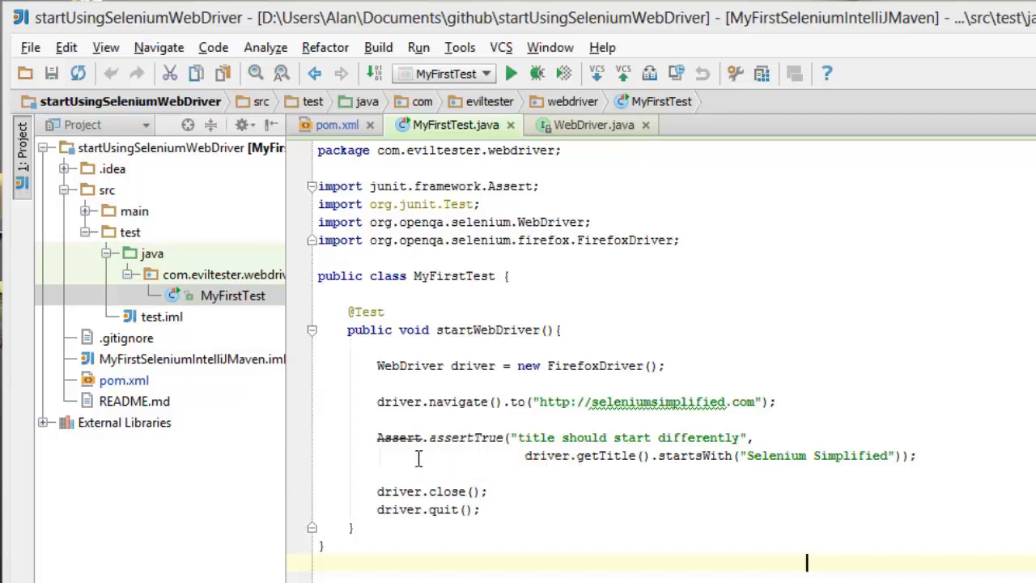
mouse_move(399, 438)
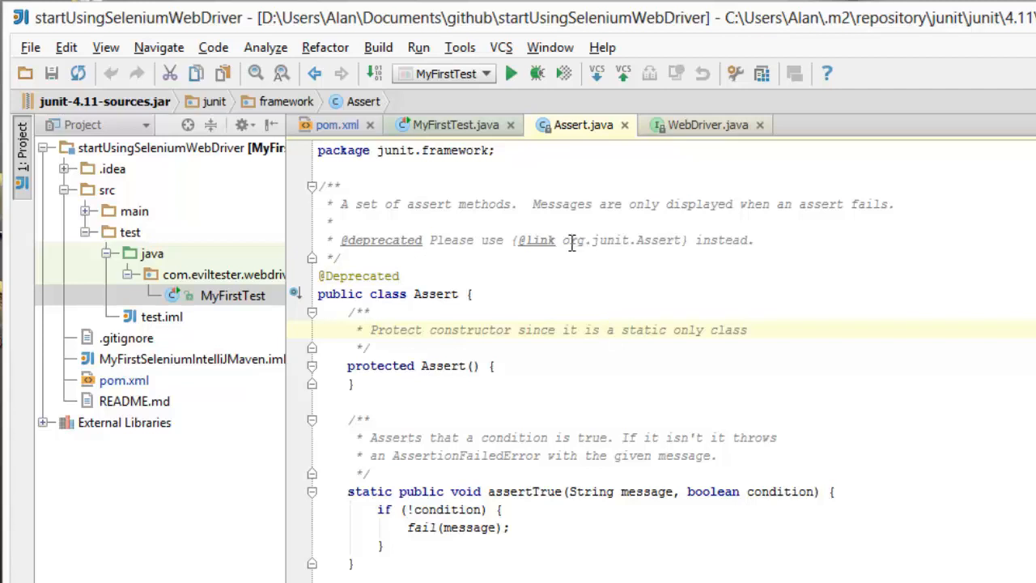
mouse_move(456, 124)
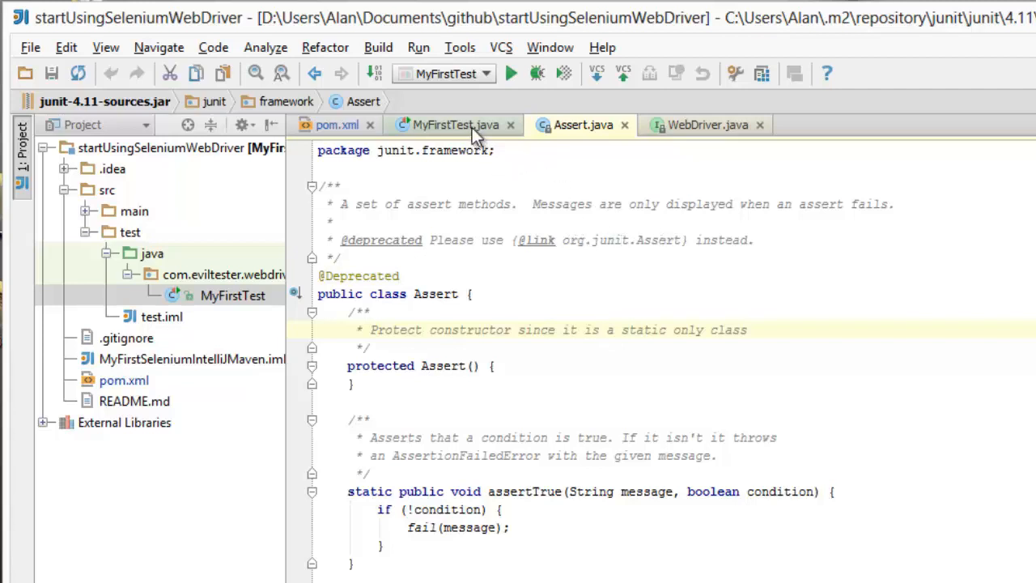
Return from the deprecated junit.framework.Assert source to the MyFirstTest.java editor
left_click(455, 124)
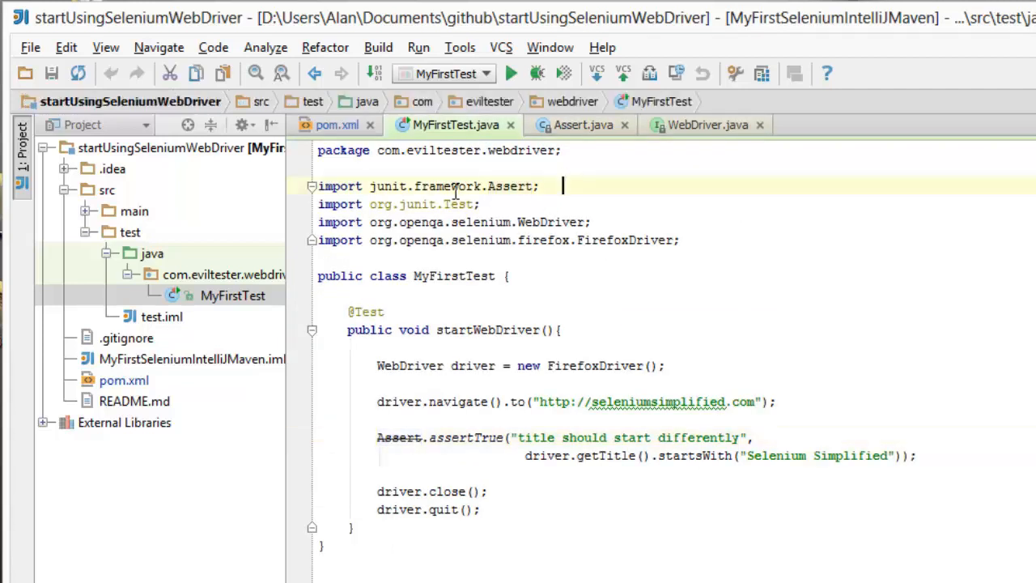